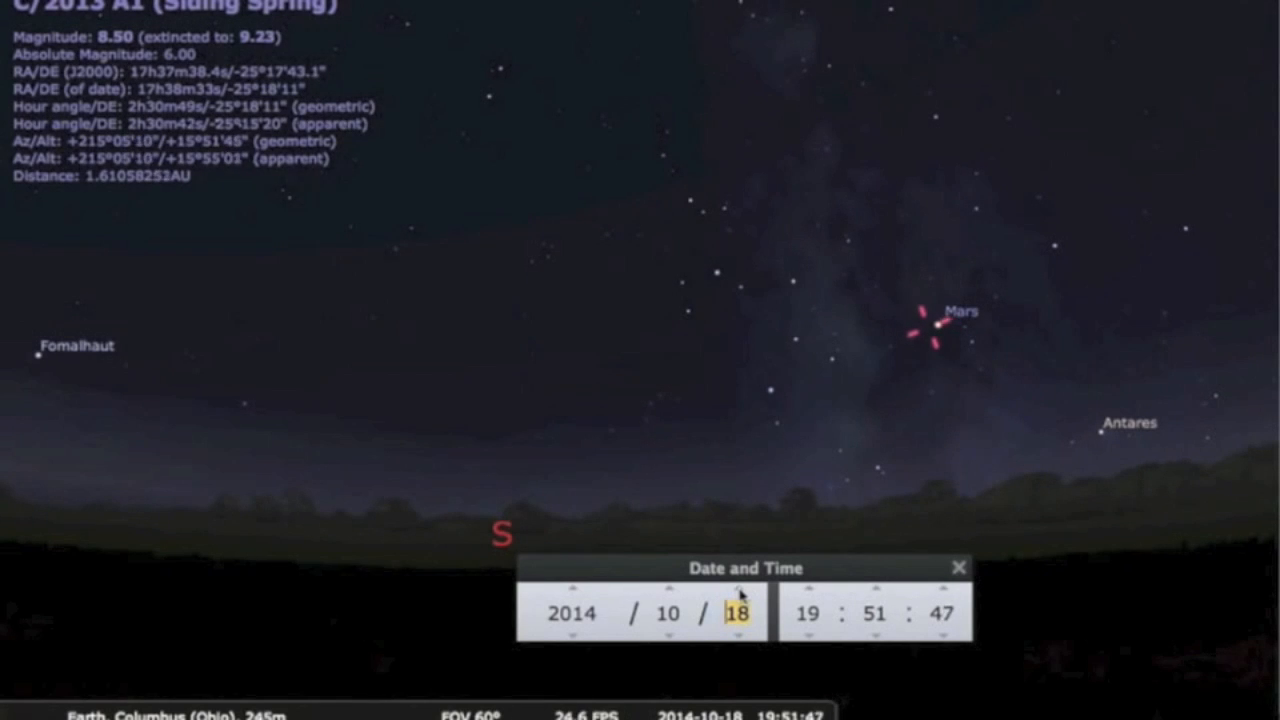
click(738, 586)
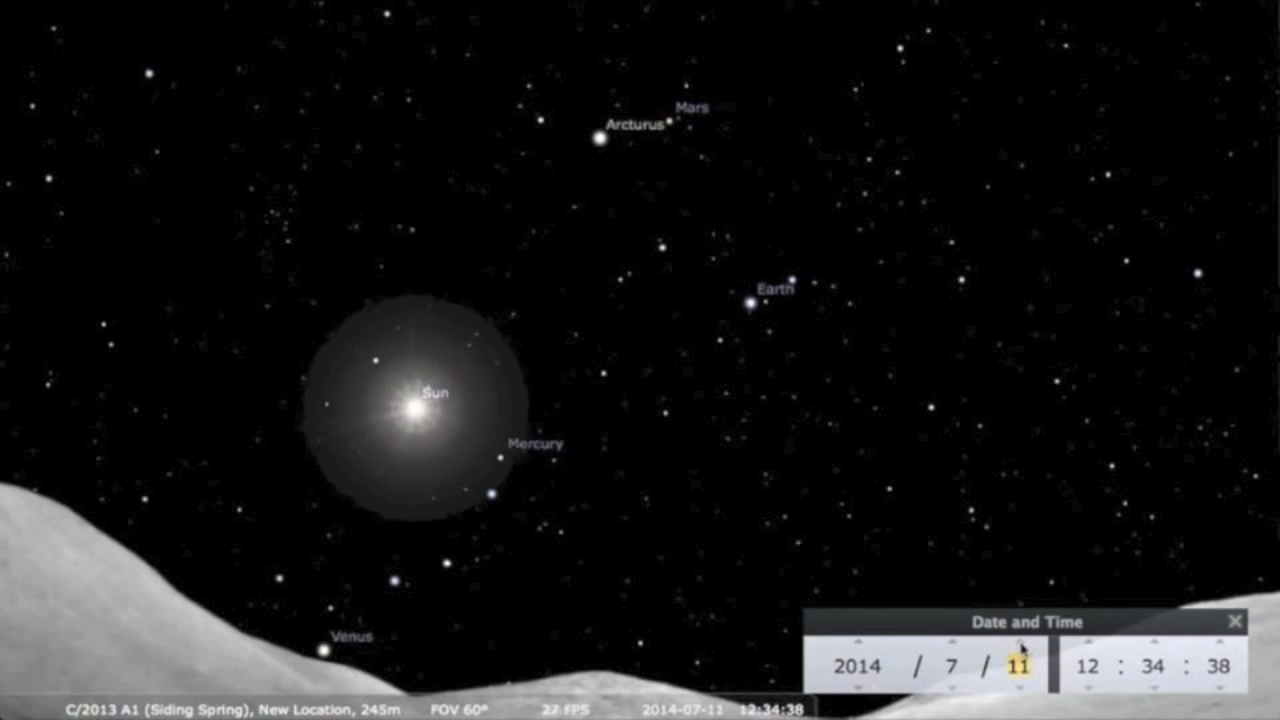
Advance the date to 2014-09-20 so Mars shines near Arcturus
click(1020, 646)
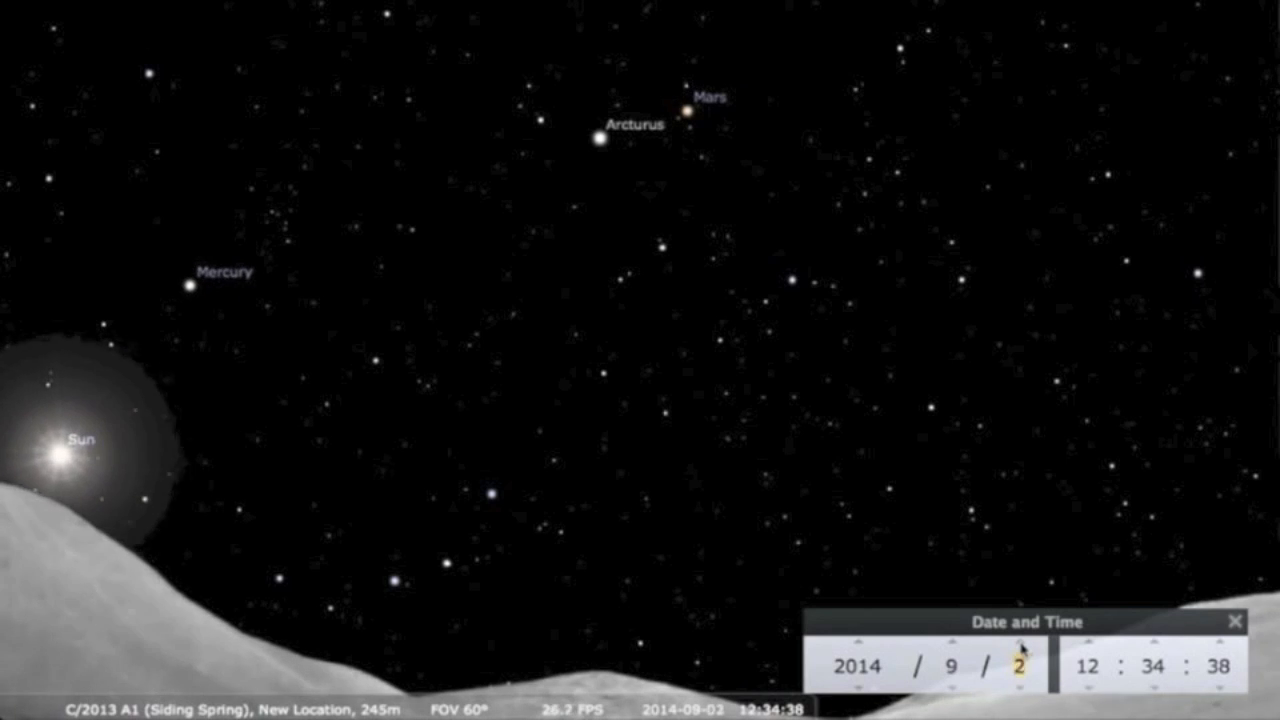
click(1020, 650)
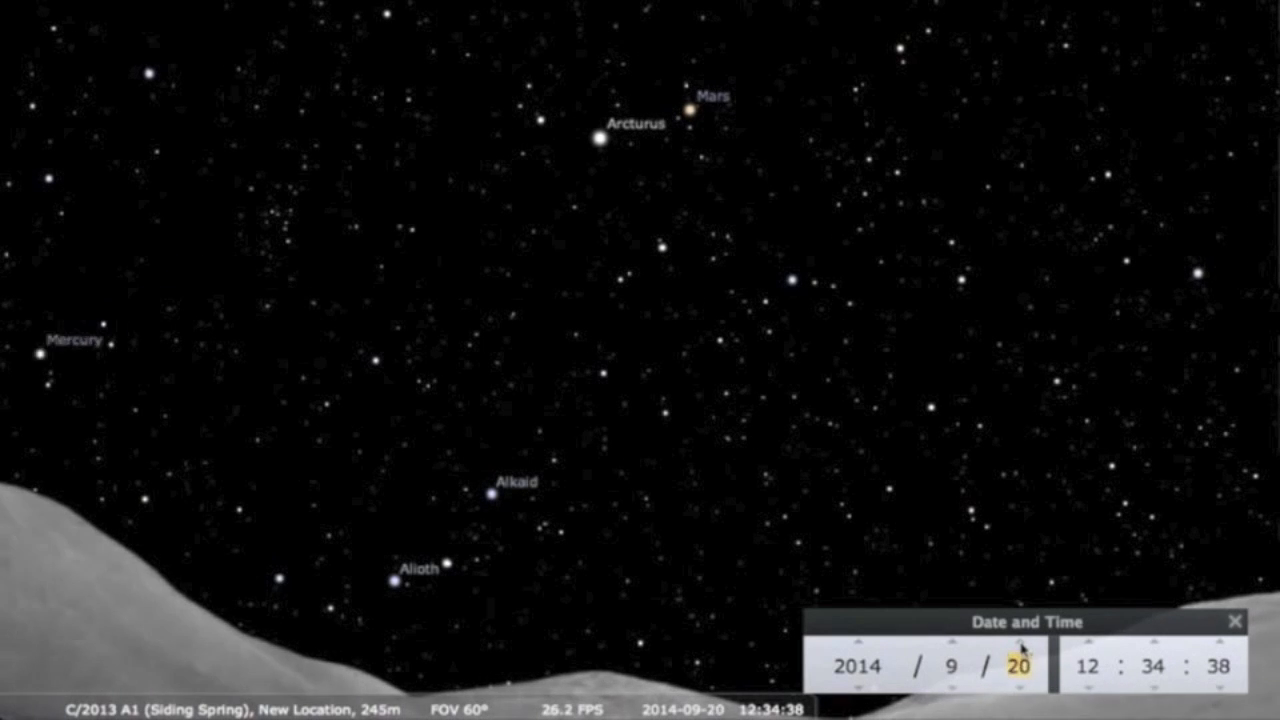